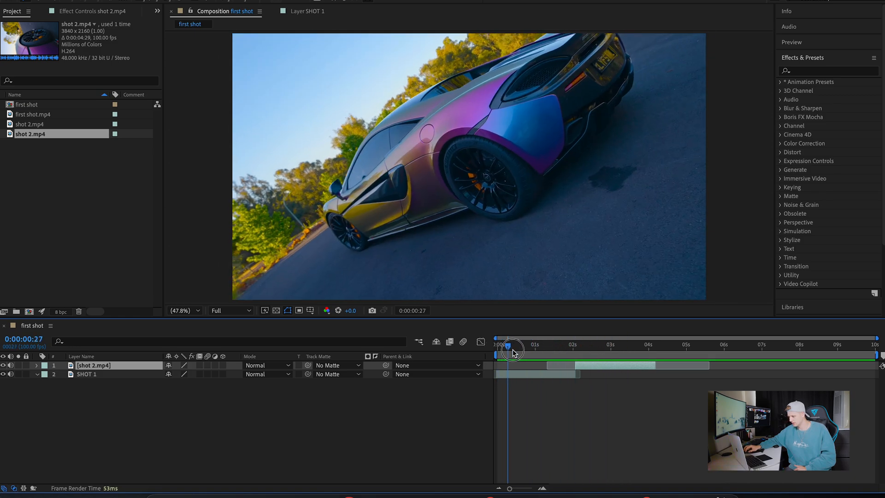
Enable Time Remapping on the SHOT 1 layer from its Time context menu
left_click(500, 345)
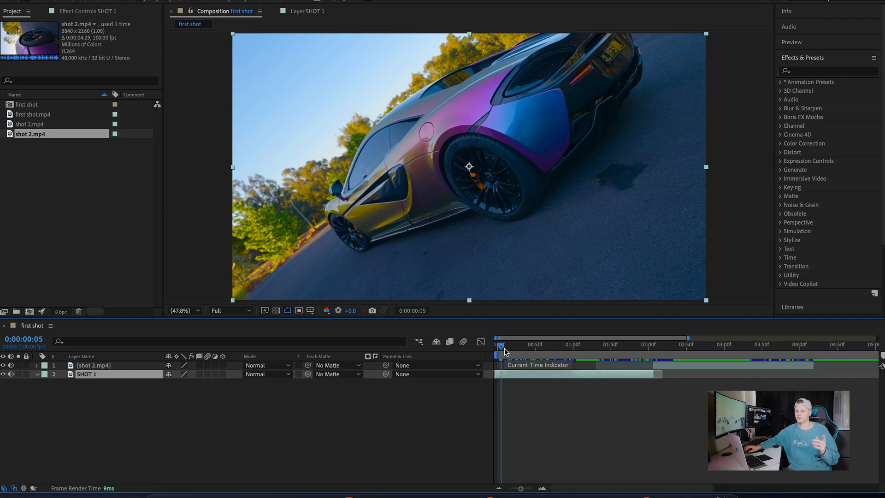
mouse_move(99, 390)
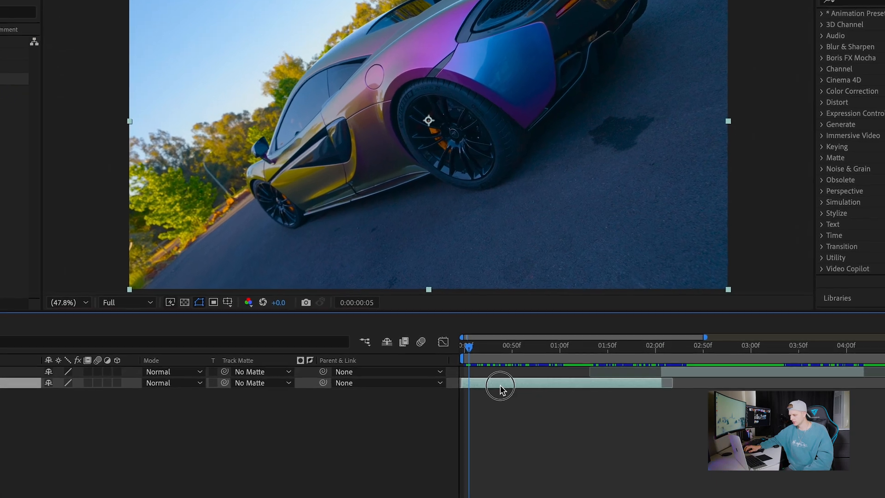
right_click(502, 384)
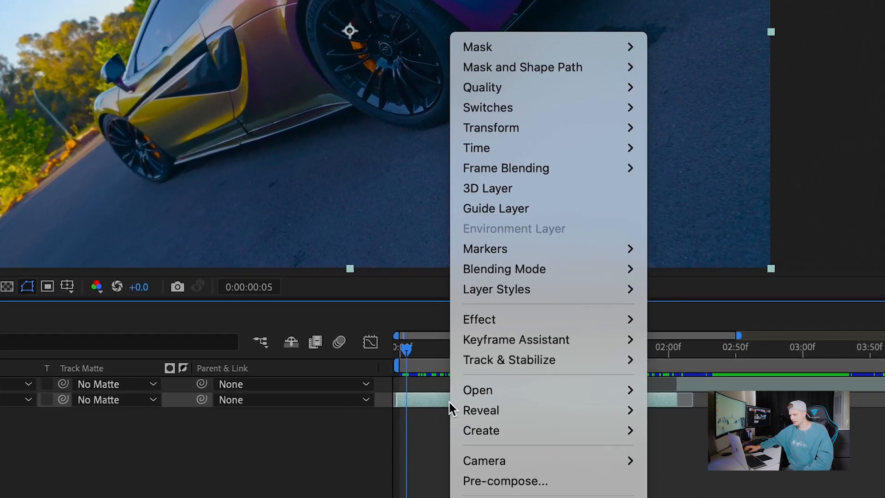
mouse_move(476, 148)
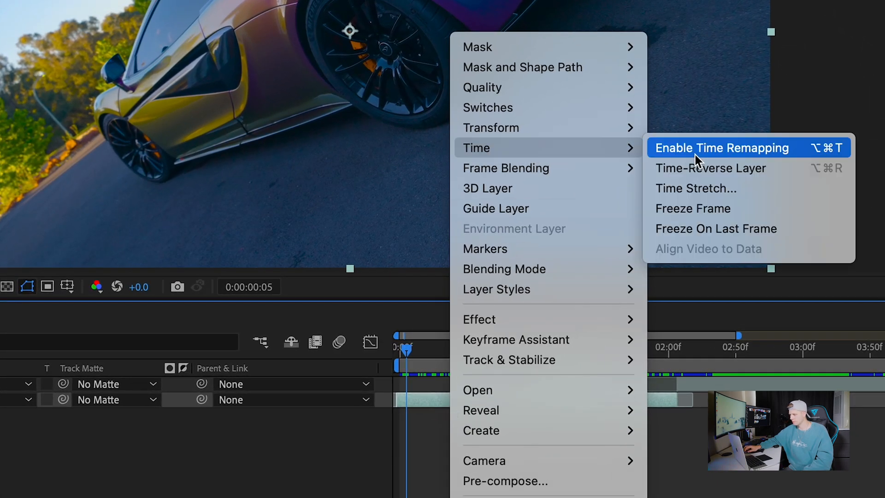
left_click(721, 147)
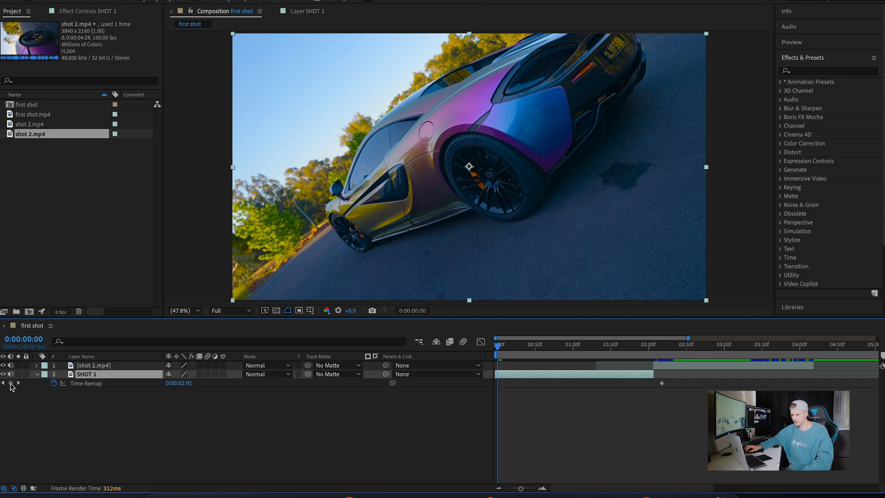
mouse_move(11, 384)
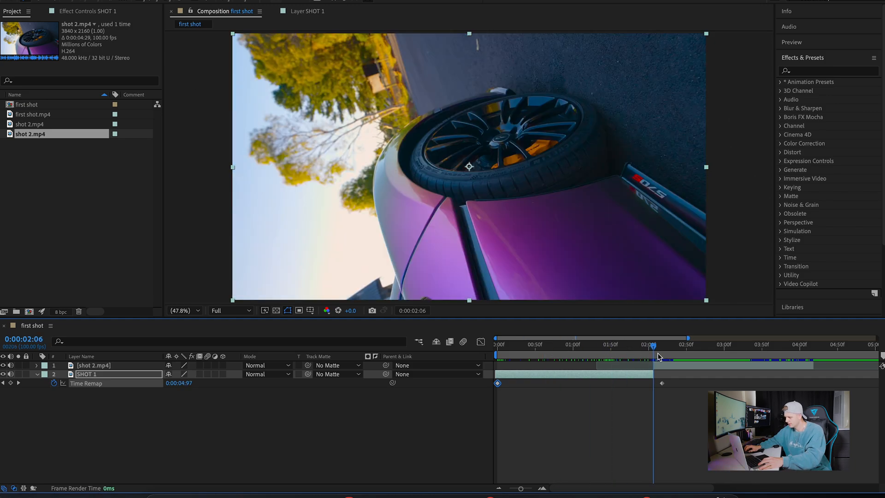
mouse_move(10, 384)
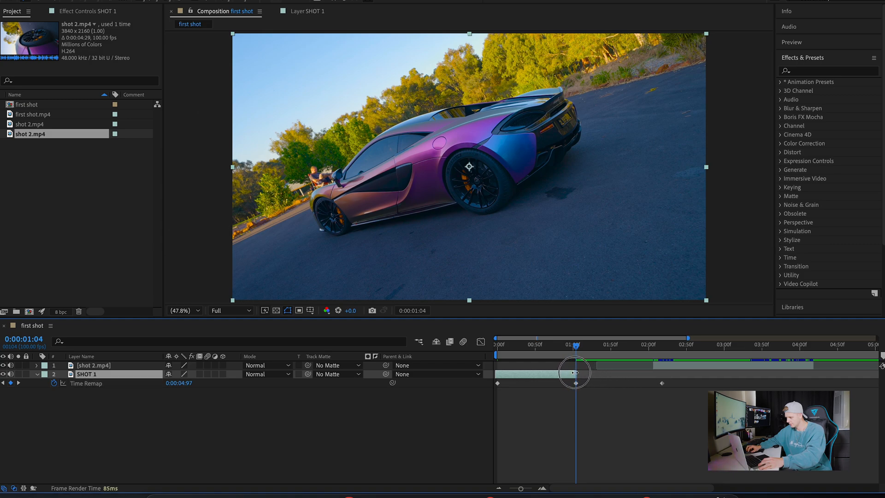
mouse_move(603, 360)
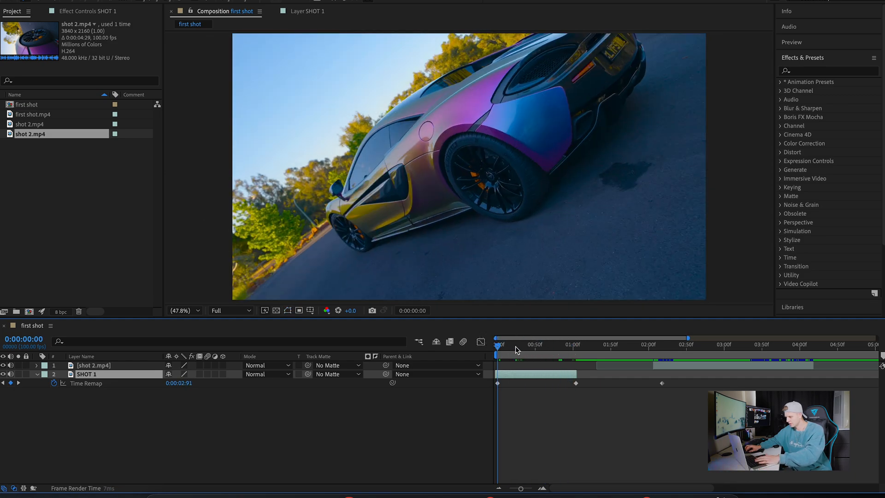
Move the current time to the start of the SHOT 1 timeline for remap keyframing
left_click(547, 345)
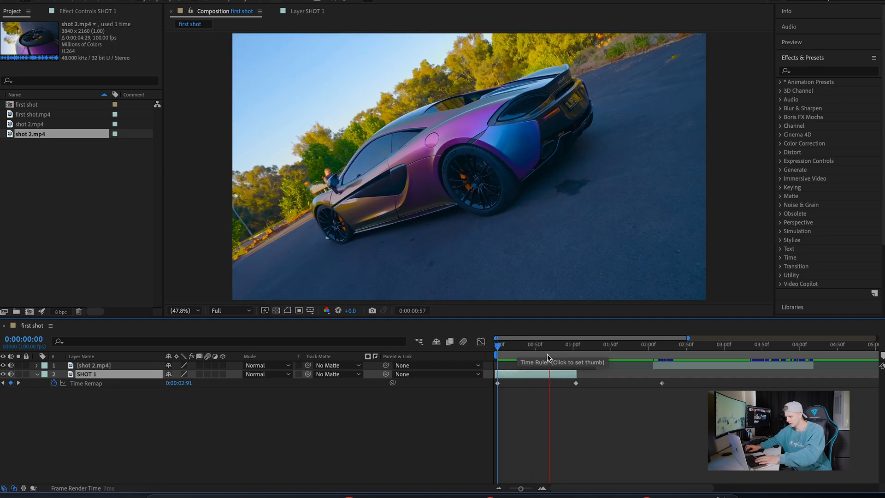
left_click(579, 345)
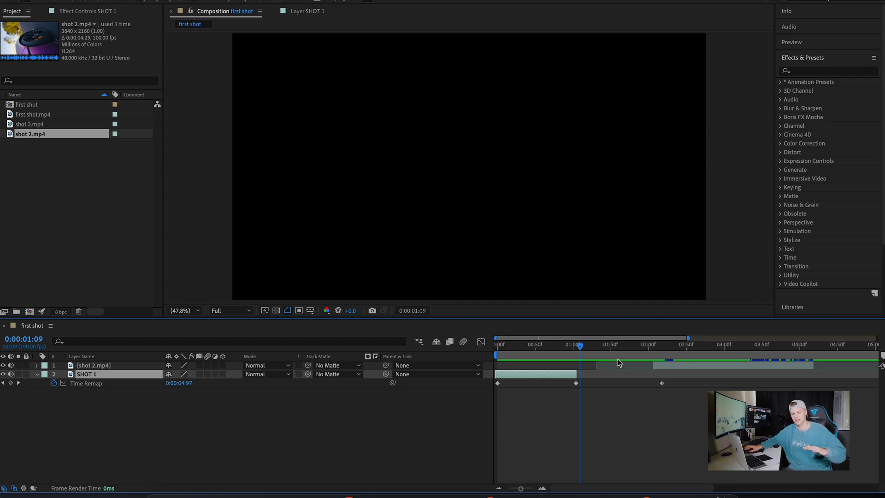
mouse_move(590, 381)
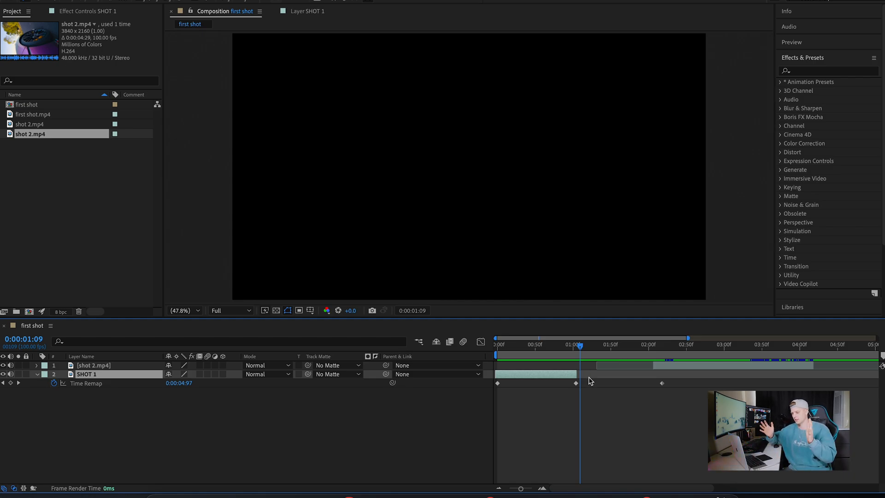
Give SHOT 1's first two Time Remap keyframes 0.01% velocity influence
left_click(575, 344)
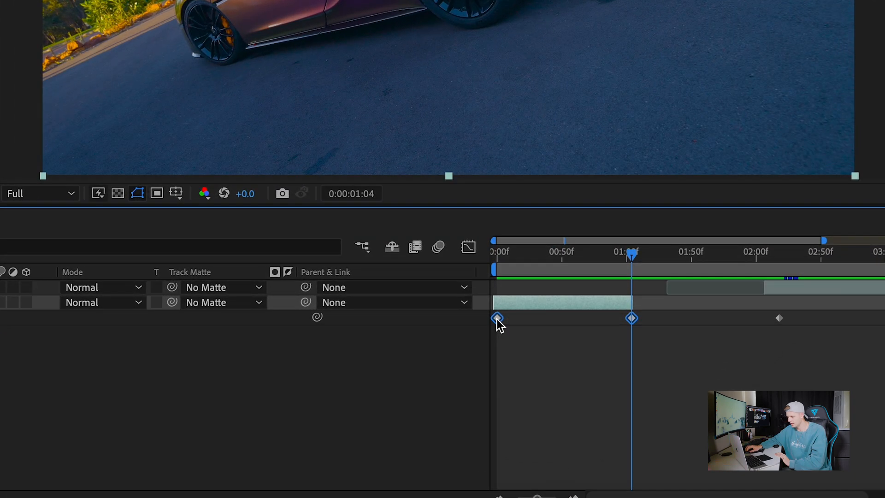
right_click(497, 317)
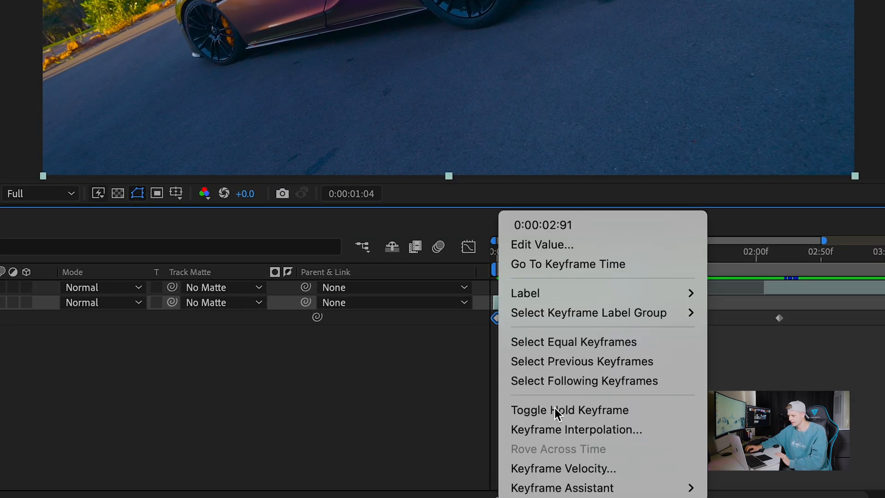
mouse_move(562, 468)
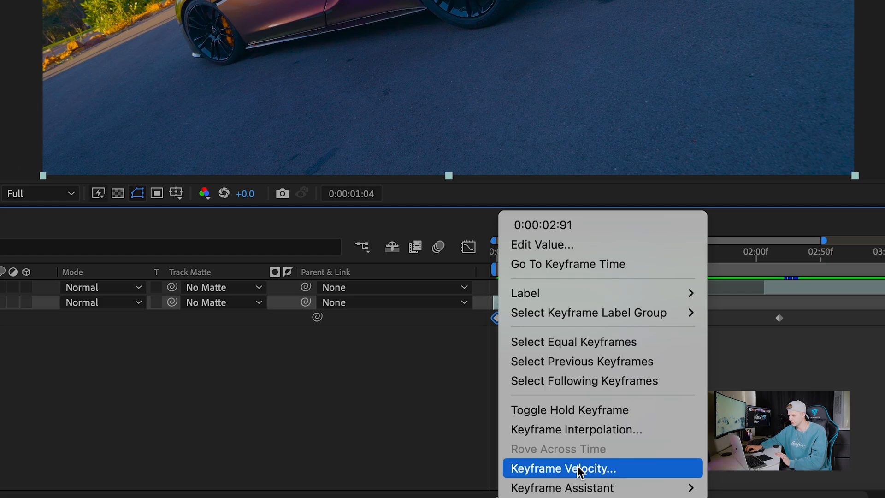
left_click(562, 468)
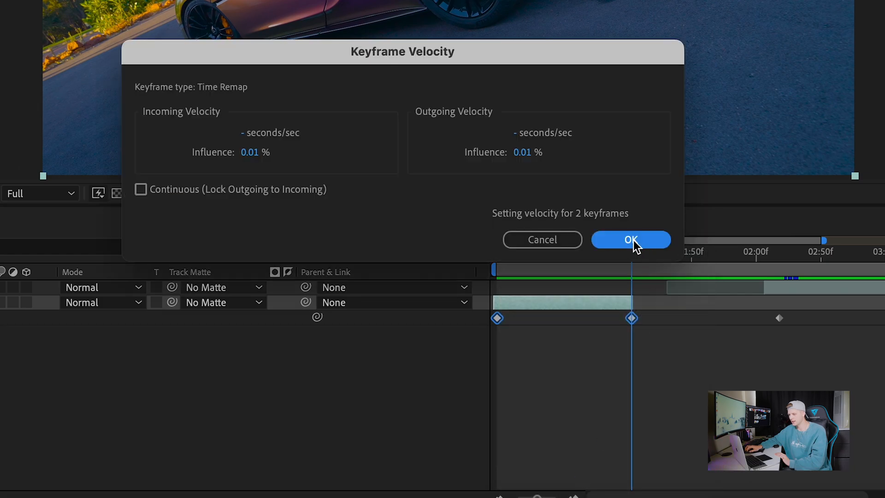
left_click(630, 240)
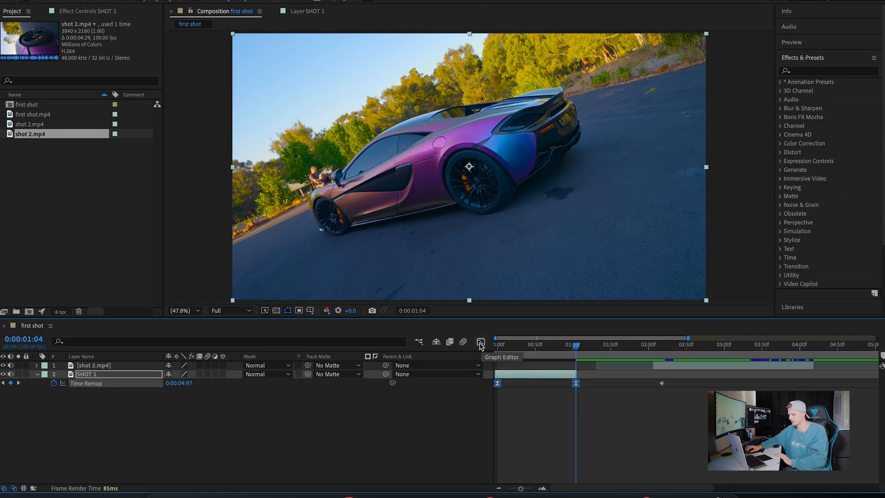
Open the Graph Editor for SHOT 1's Time Remap curve and return to the start
left_click(481, 342)
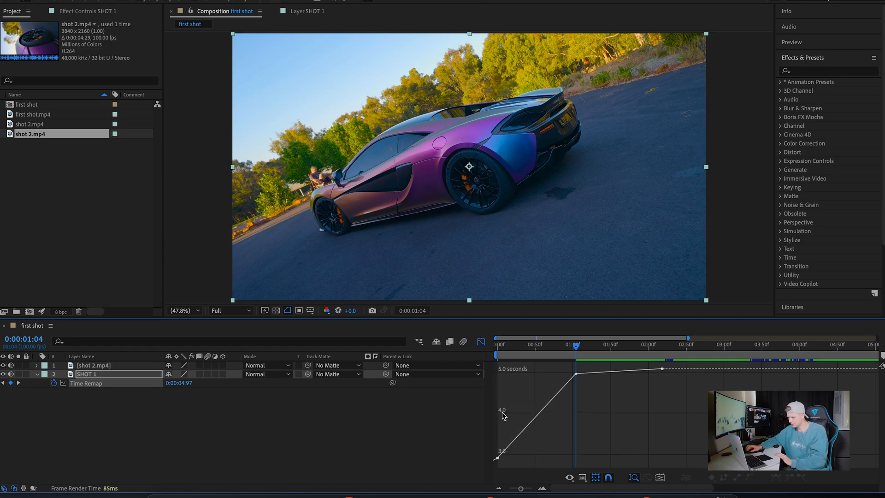
left_click(497, 345)
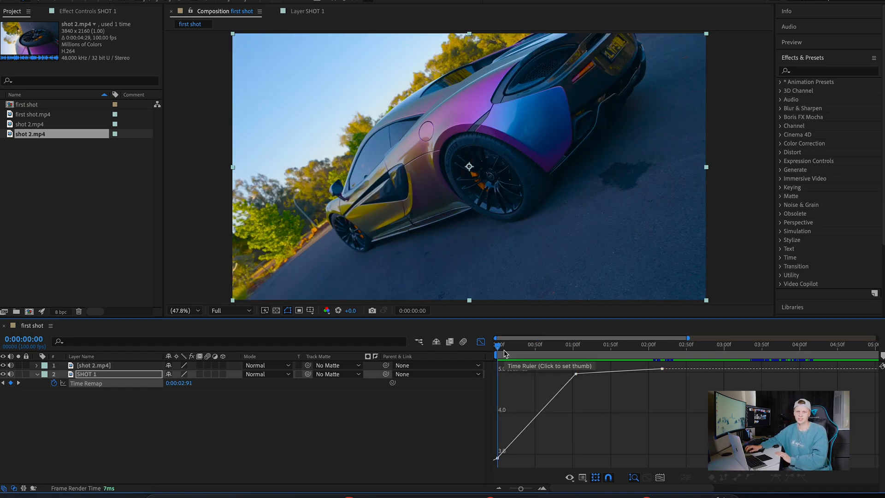
mouse_move(531, 398)
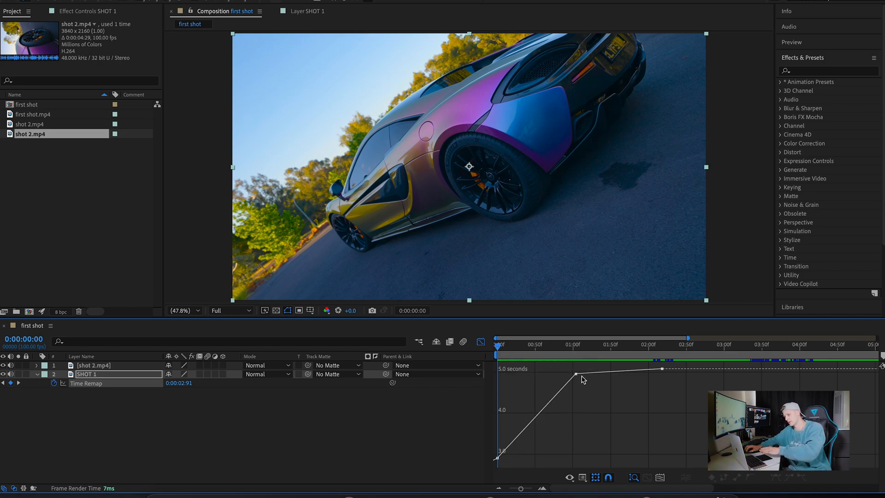
mouse_move(456, 466)
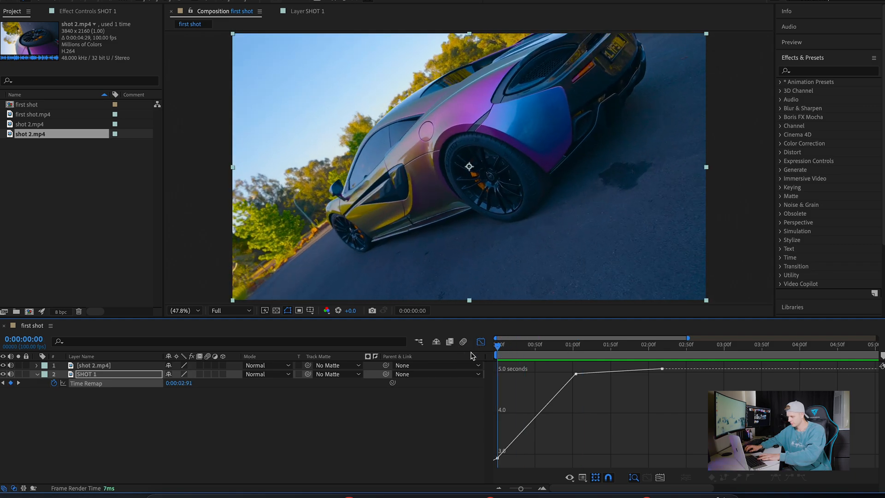
Drag SHOT 1's Time Remap Bezier handles so the curve sweeps into the one-second keyframe
left_click(575, 345)
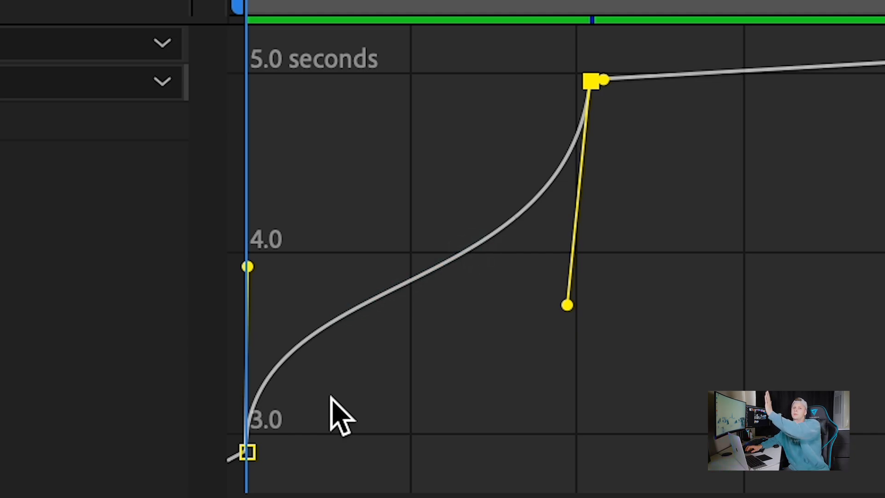
mouse_move(277, 265)
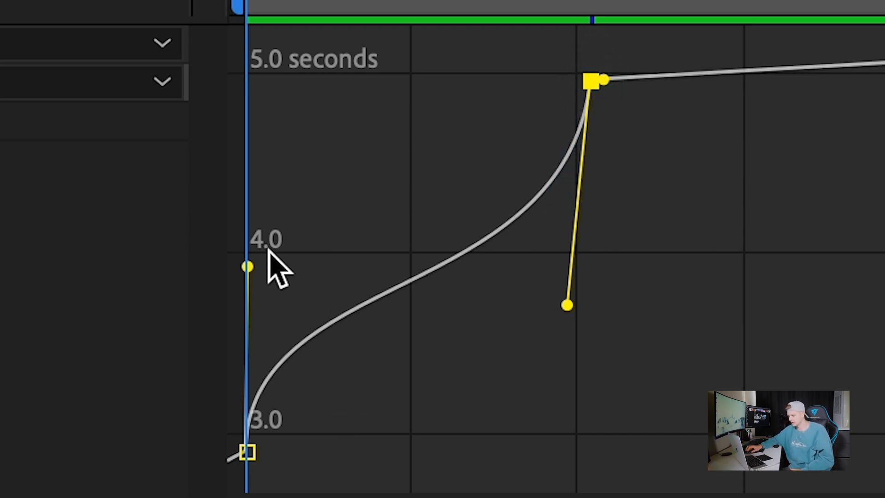
mouse_move(257, 277)
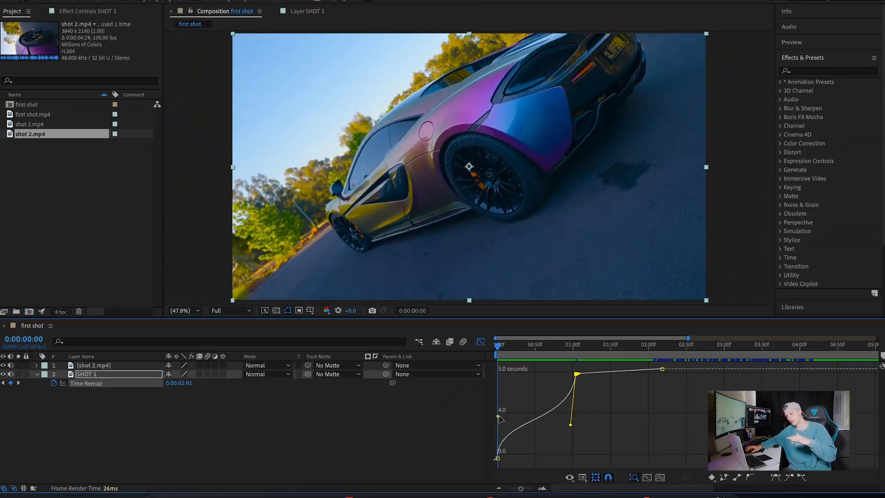
mouse_move(500, 357)
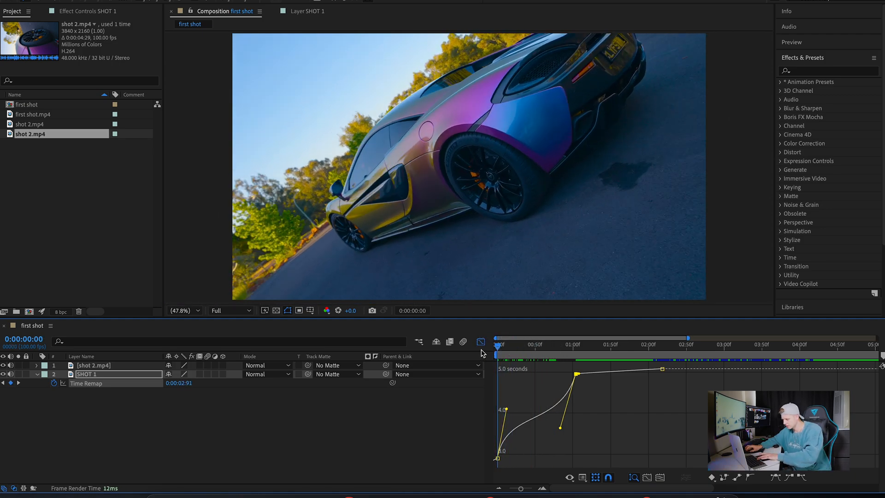
Scrub SHOT 1 near one second, return to the start, and close the Graph Editor
left_click(575, 350)
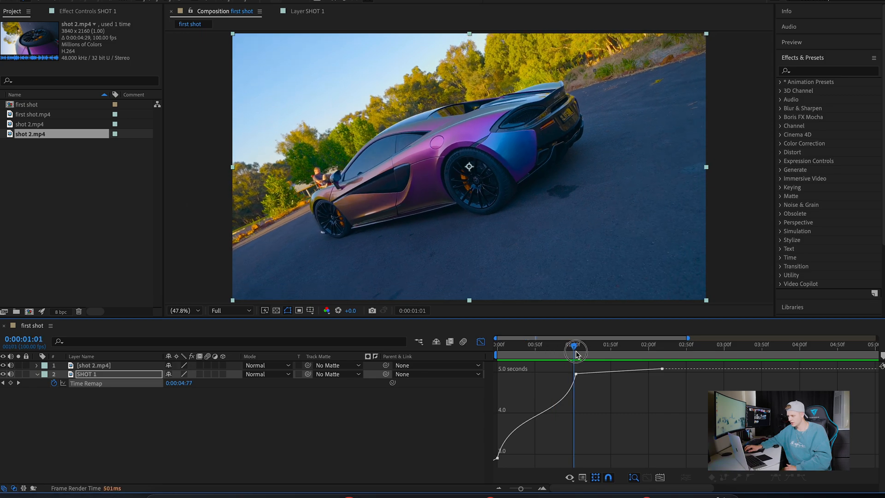
left_click(495, 345)
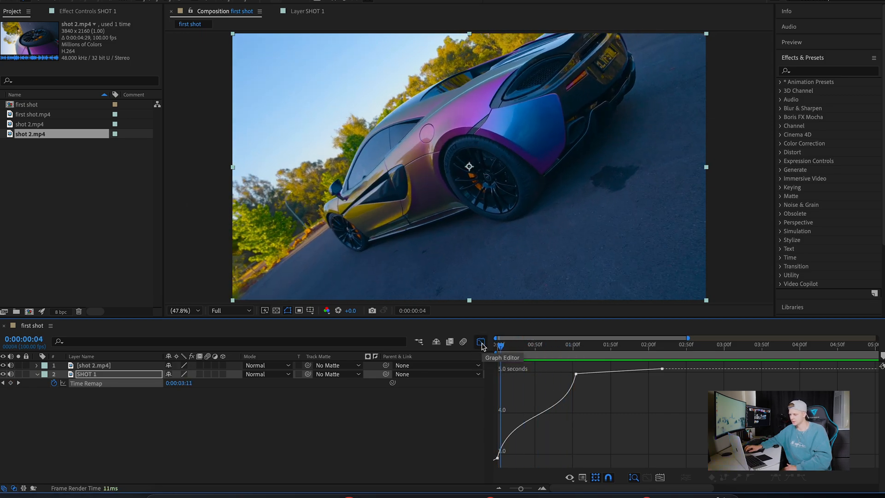
left_click(481, 342)
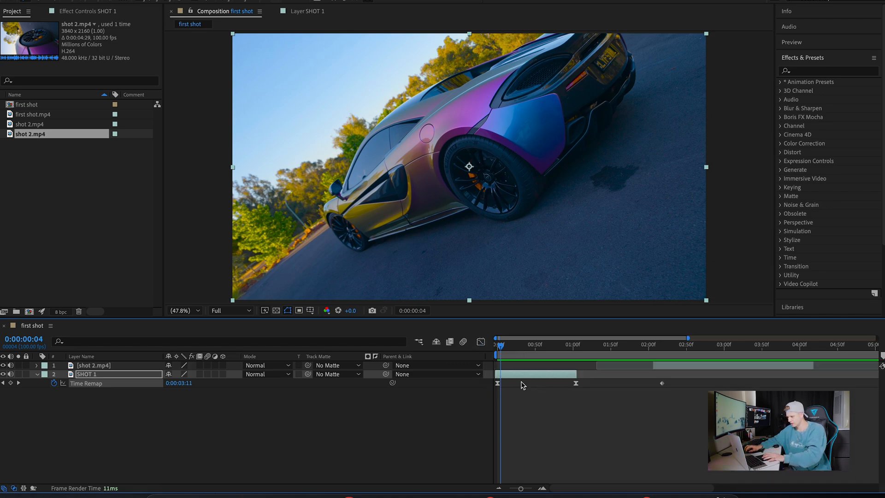
mouse_move(711, 368)
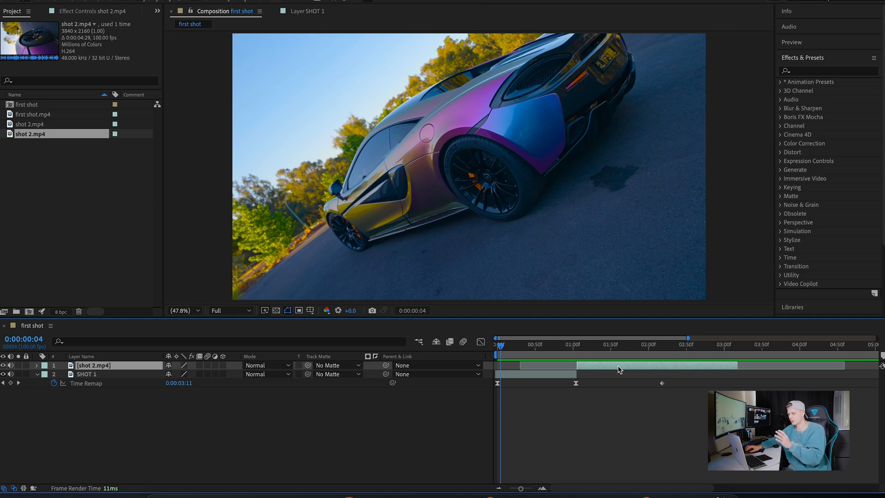
mouse_move(616, 371)
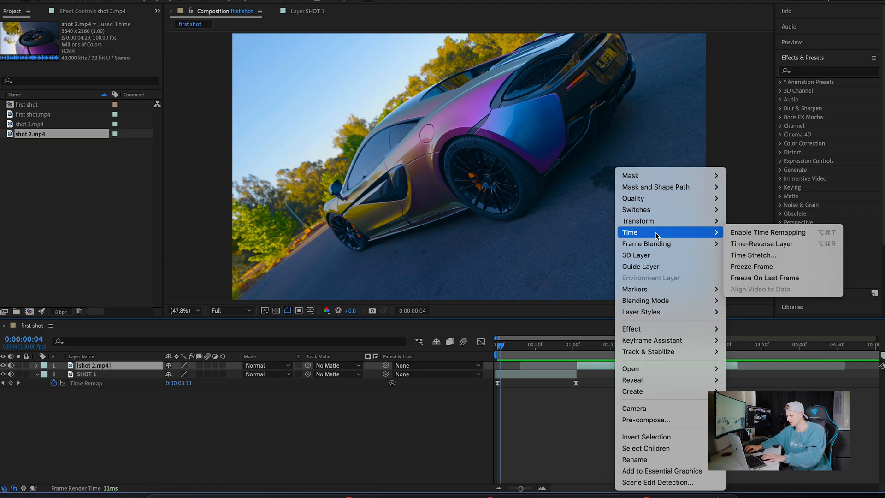
Enable Time Remapping on the shot 2.mp4 layer
left_click(768, 232)
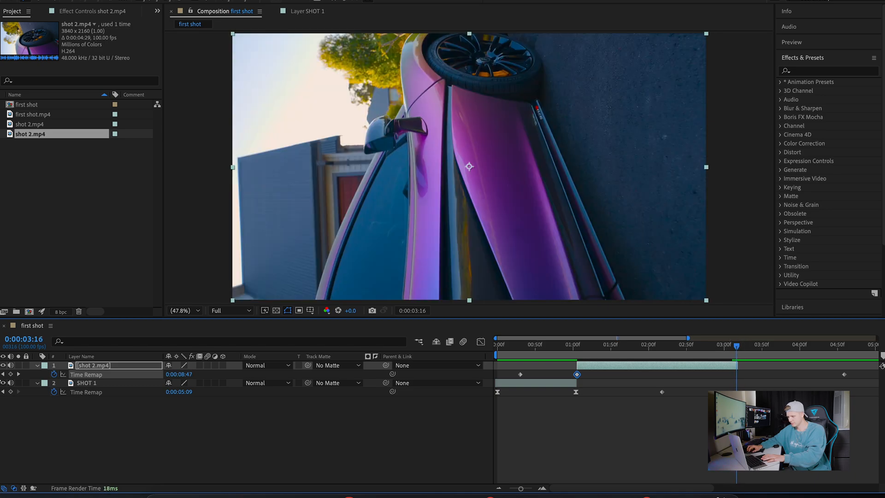
mouse_move(18, 377)
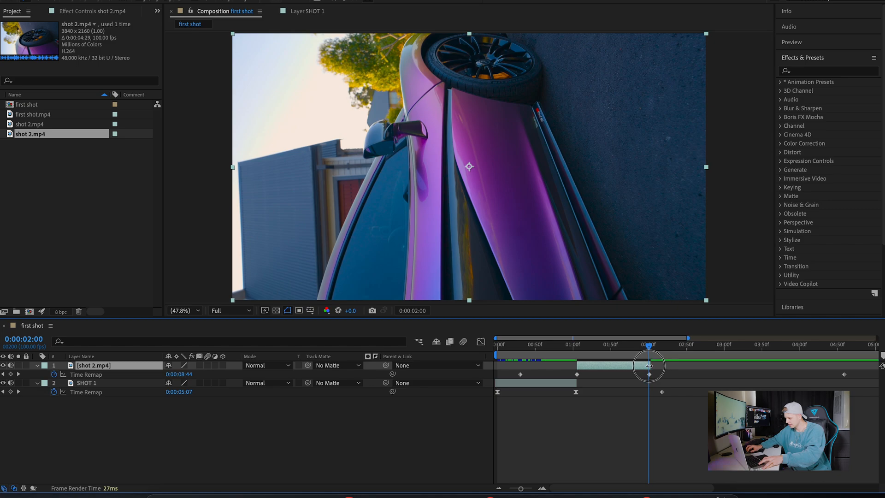
mouse_move(737, 366)
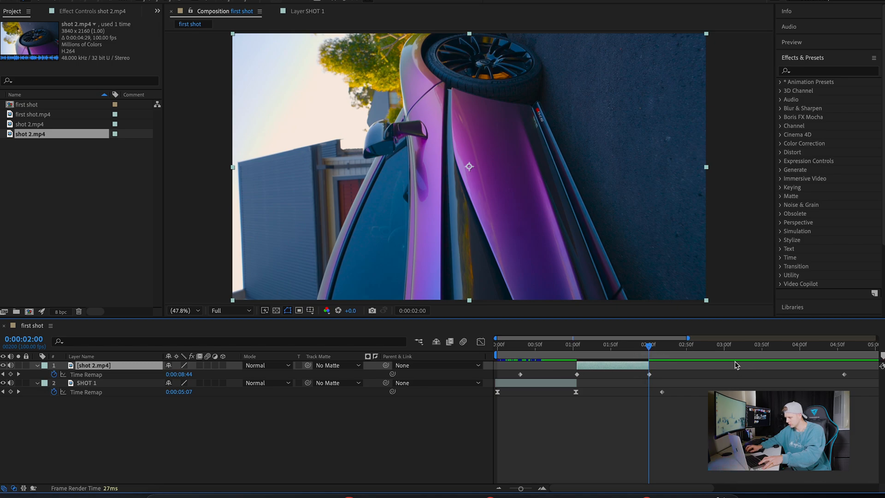
mouse_move(657, 370)
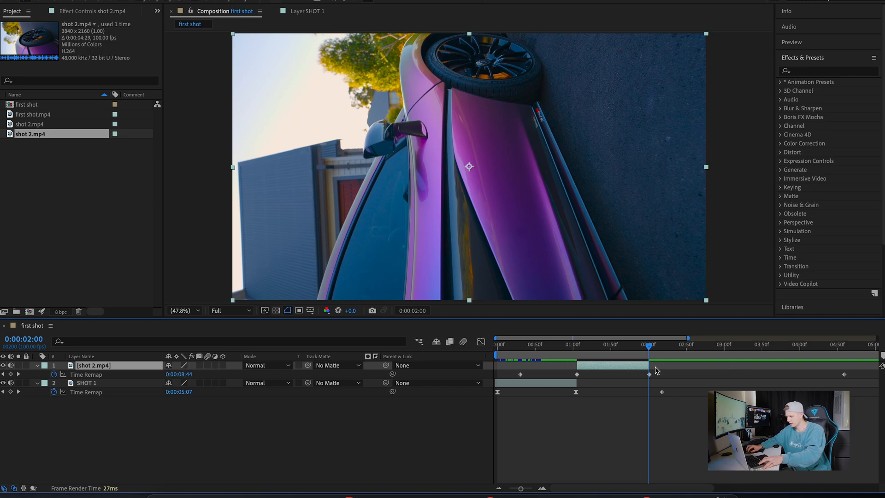
mouse_move(659, 375)
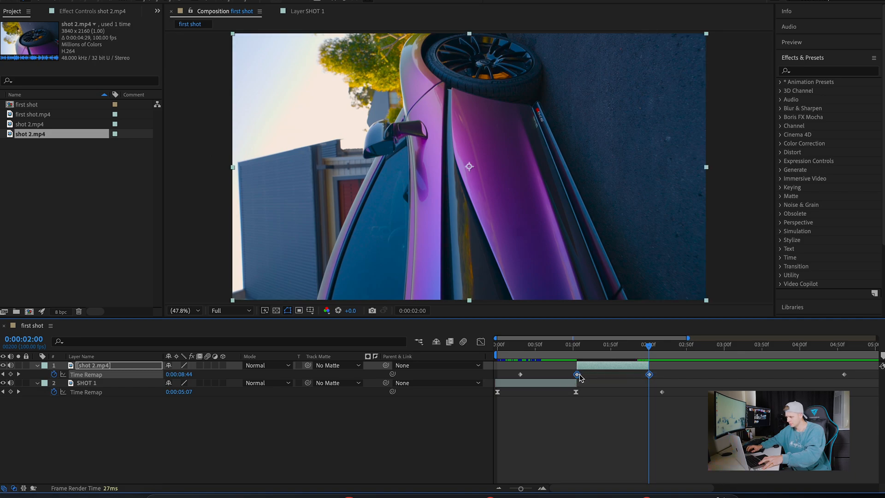
Set 0.01% velocity influence on shot 2.mp4's one- and two-second Time Remap keyframes
right_click(576, 374)
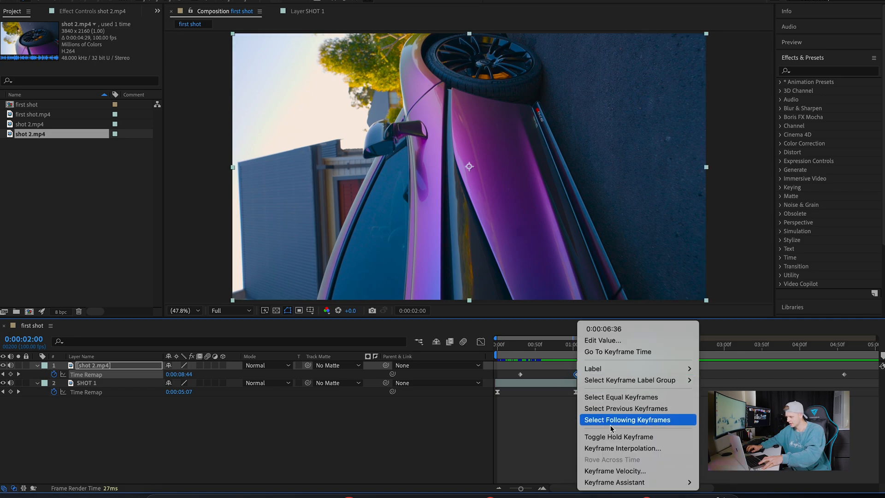
left_click(614, 471)
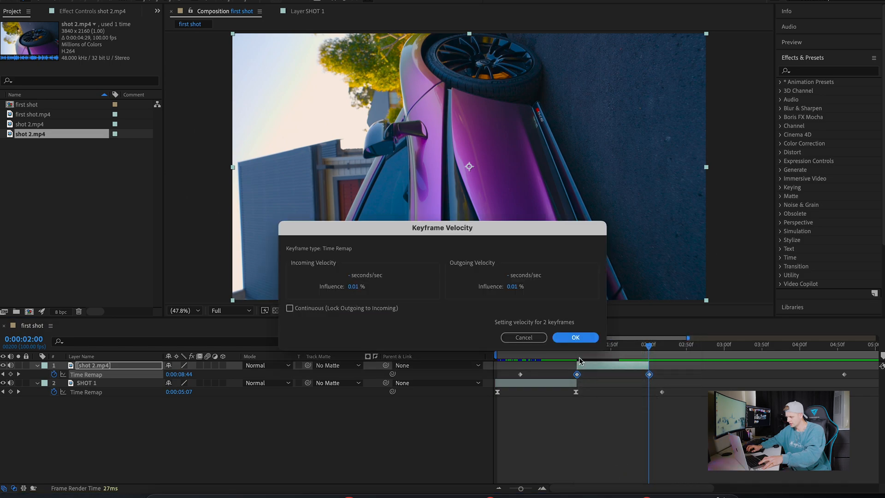
left_click(575, 337)
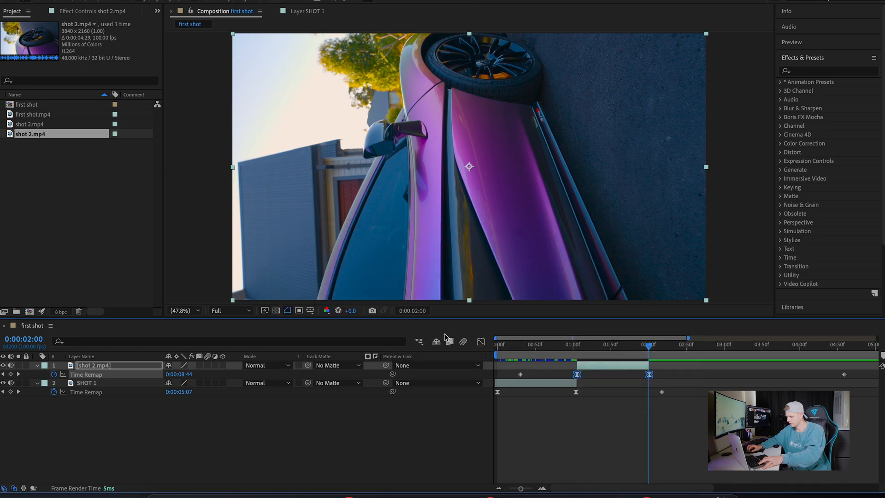
mouse_move(481, 342)
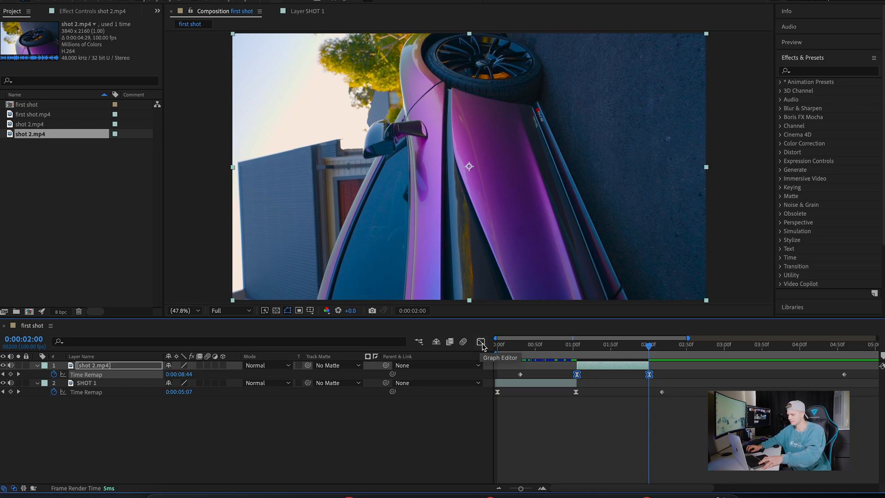
Show shot 2.mp4's Time Remap value curve in the Graph Editor
left_click(481, 342)
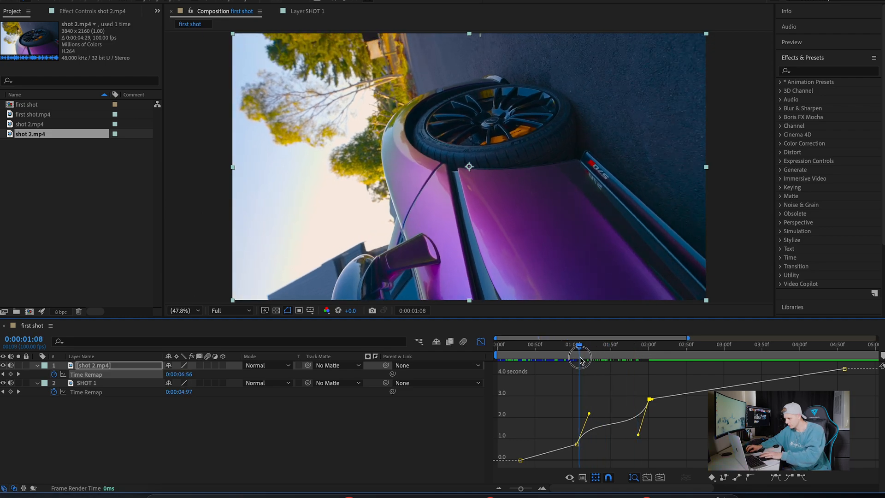
Scrub and preview shot 2.mp4's ramp around one second, then close the Graph Editor
left_click(577, 360)
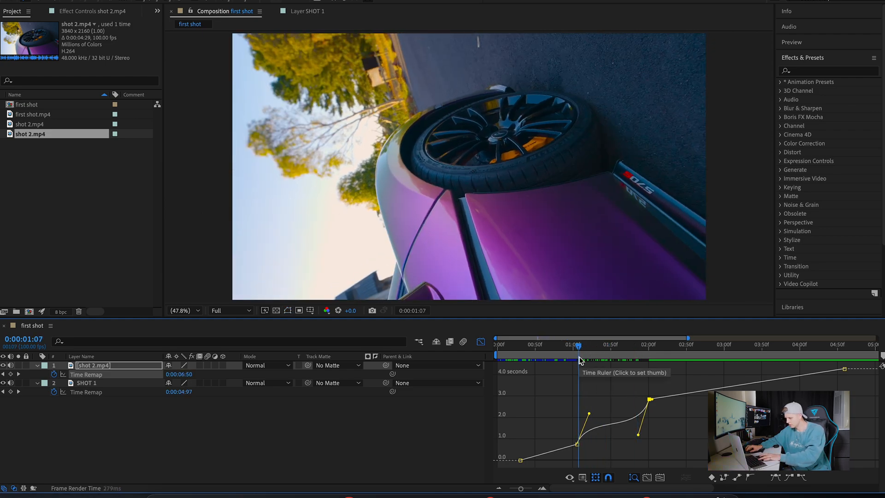
left_click(619, 354)
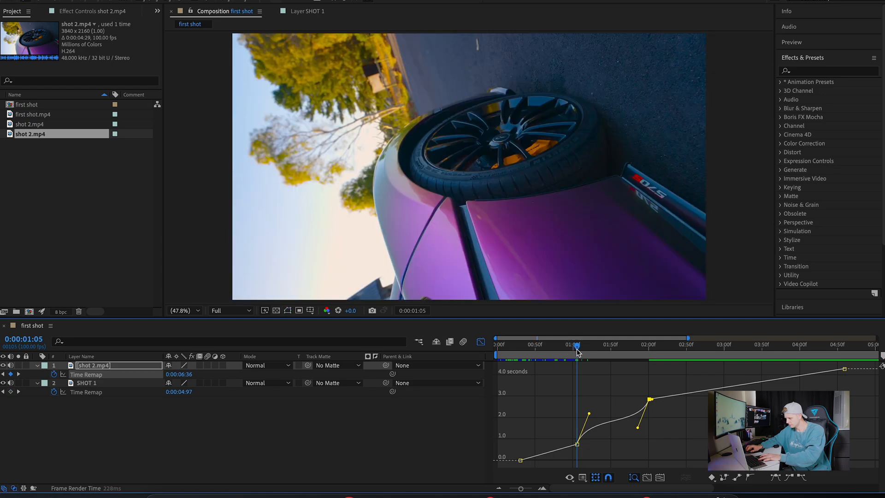
left_click(579, 353)
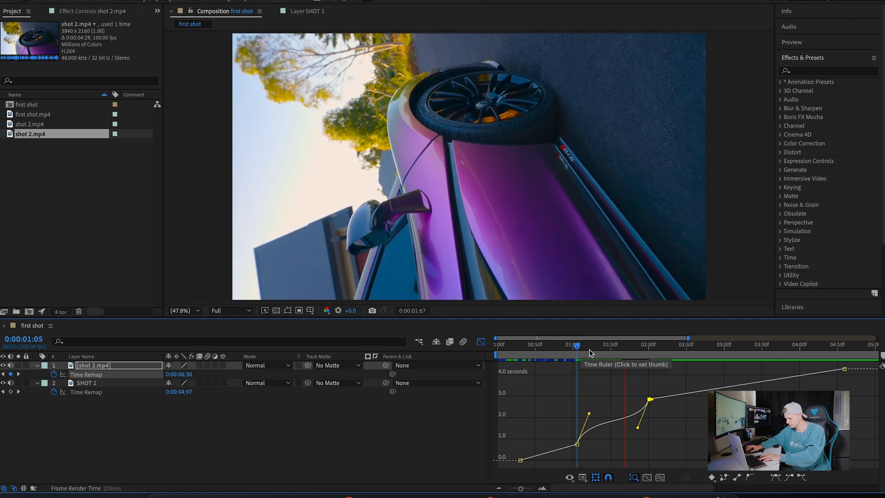
left_click(614, 345)
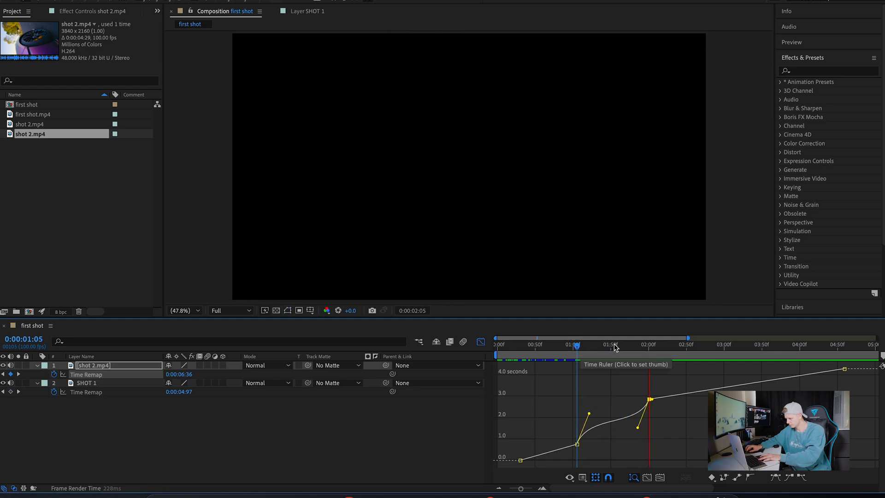
left_click(576, 344)
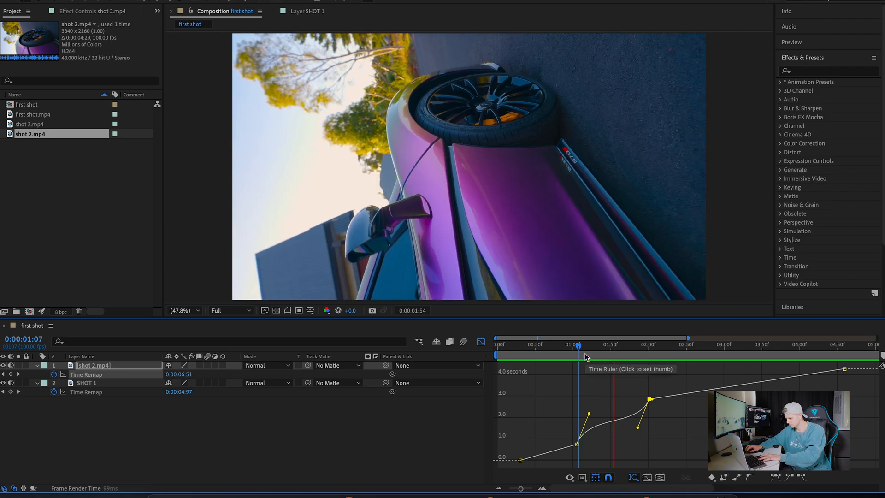
left_click(577, 345)
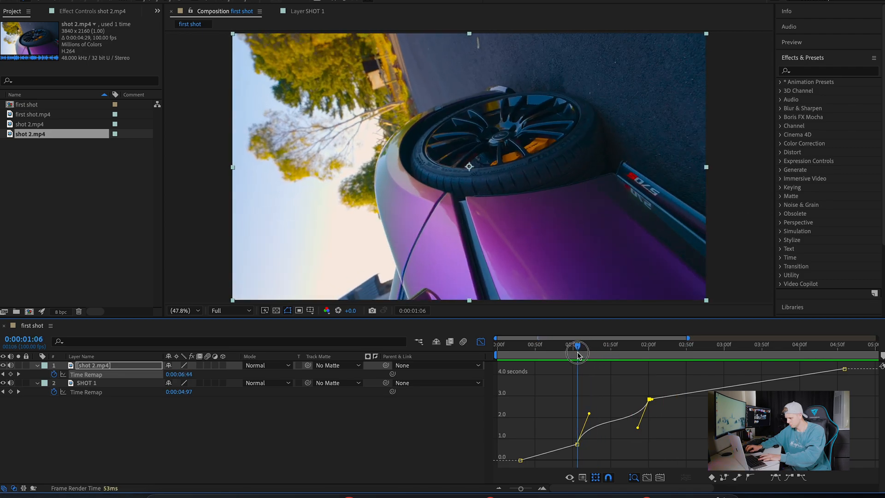
left_click(481, 343)
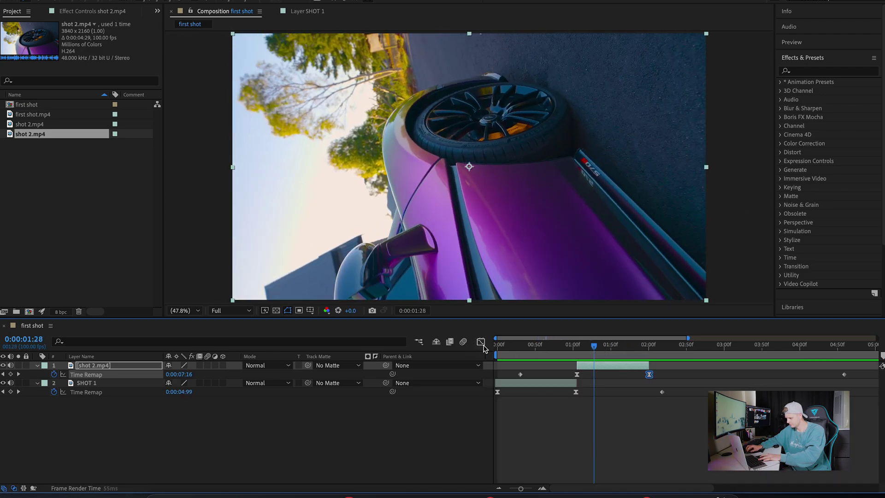
left_click(496, 344)
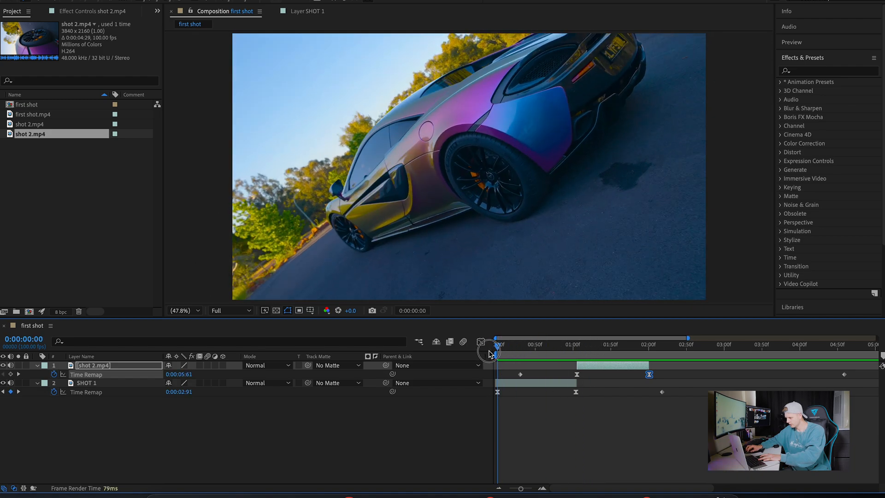
left_click(525, 344)
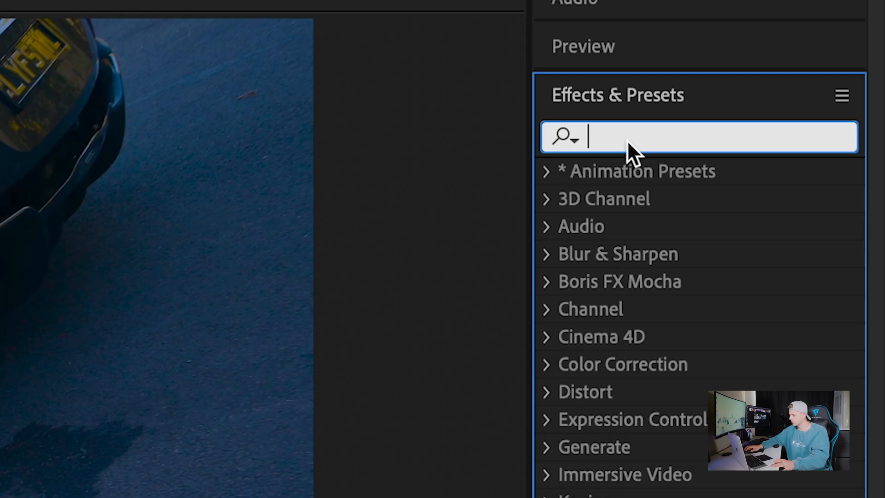
Search "force" in Effects & Presets to list CC Force Motion Blur under Time
type("force")
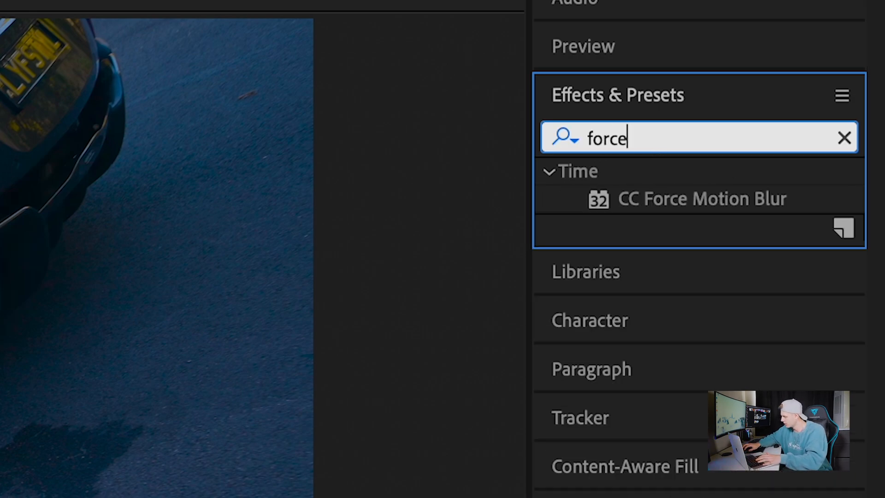